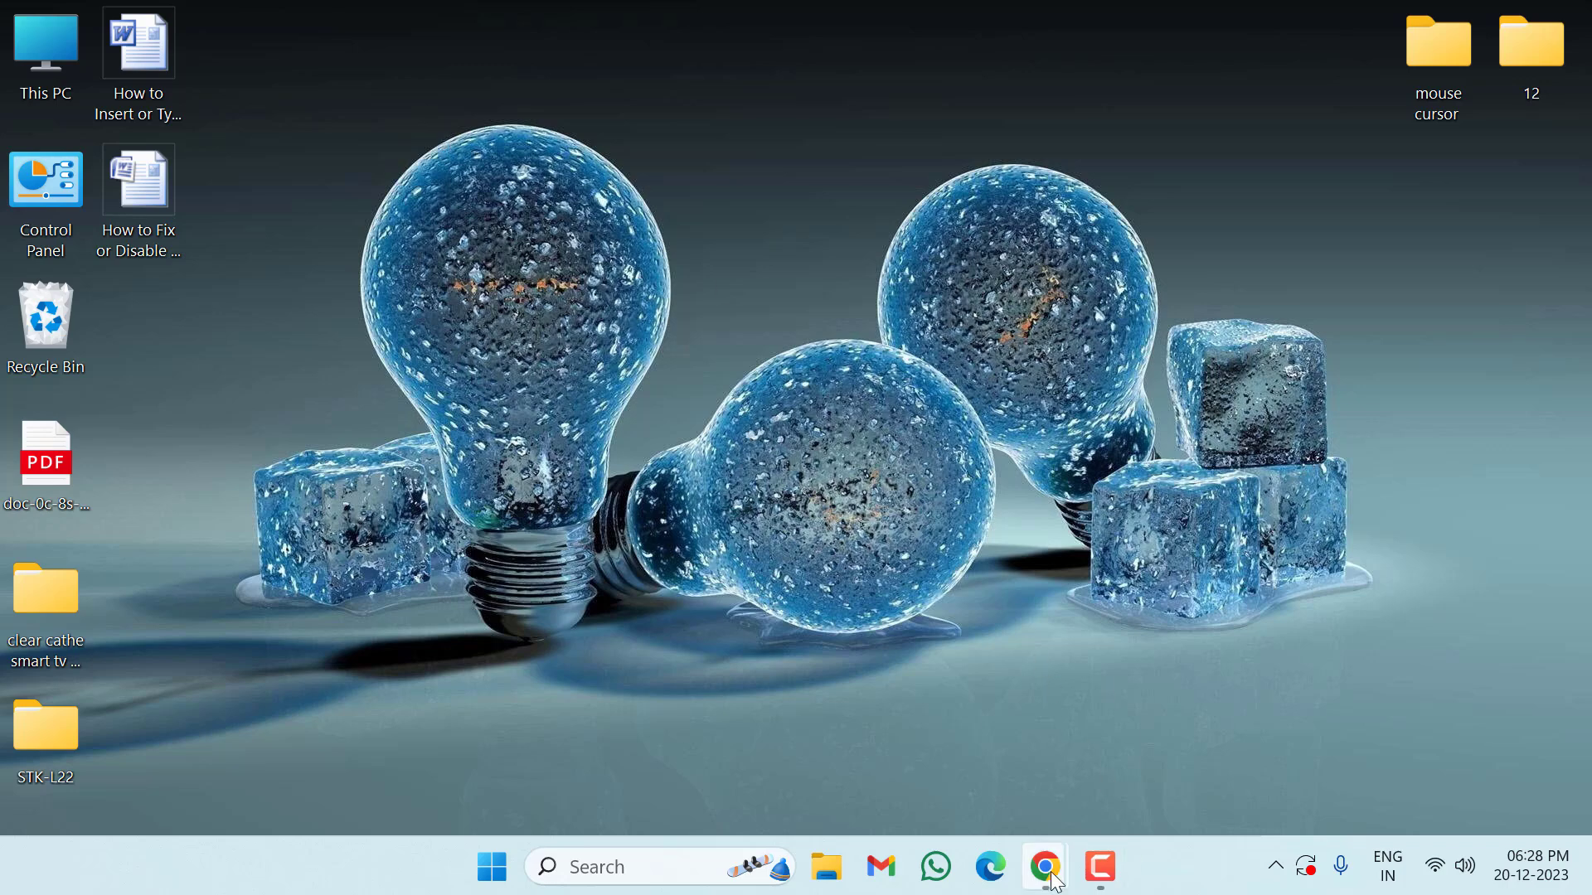
Step: Launch Chrome and load youtube in the Incognito window's address bar
click(1044, 866)
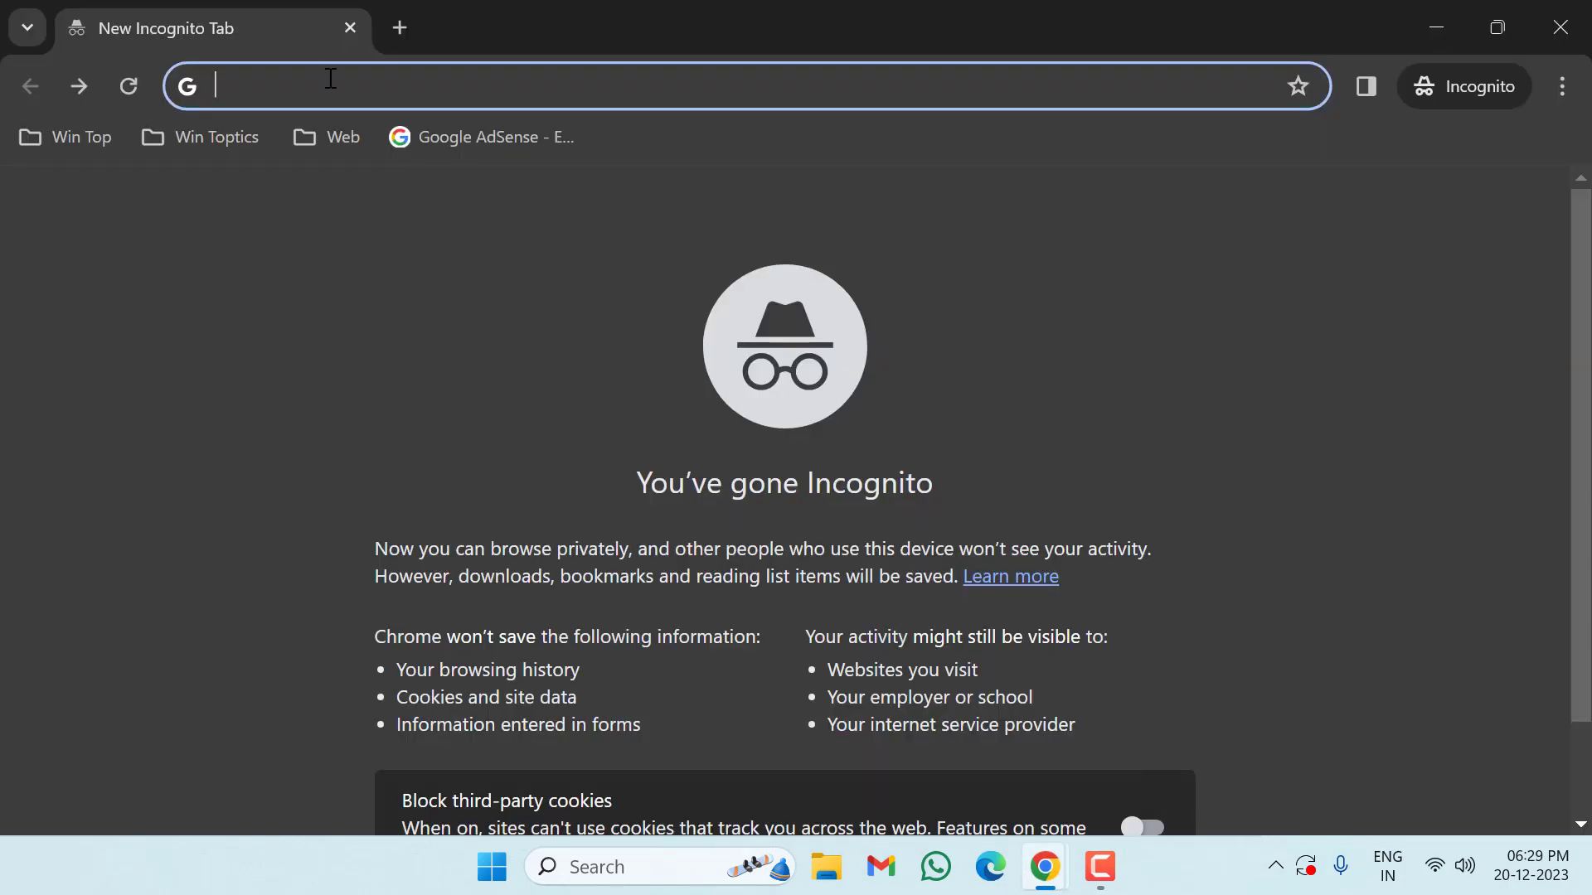
text(youtube.com)
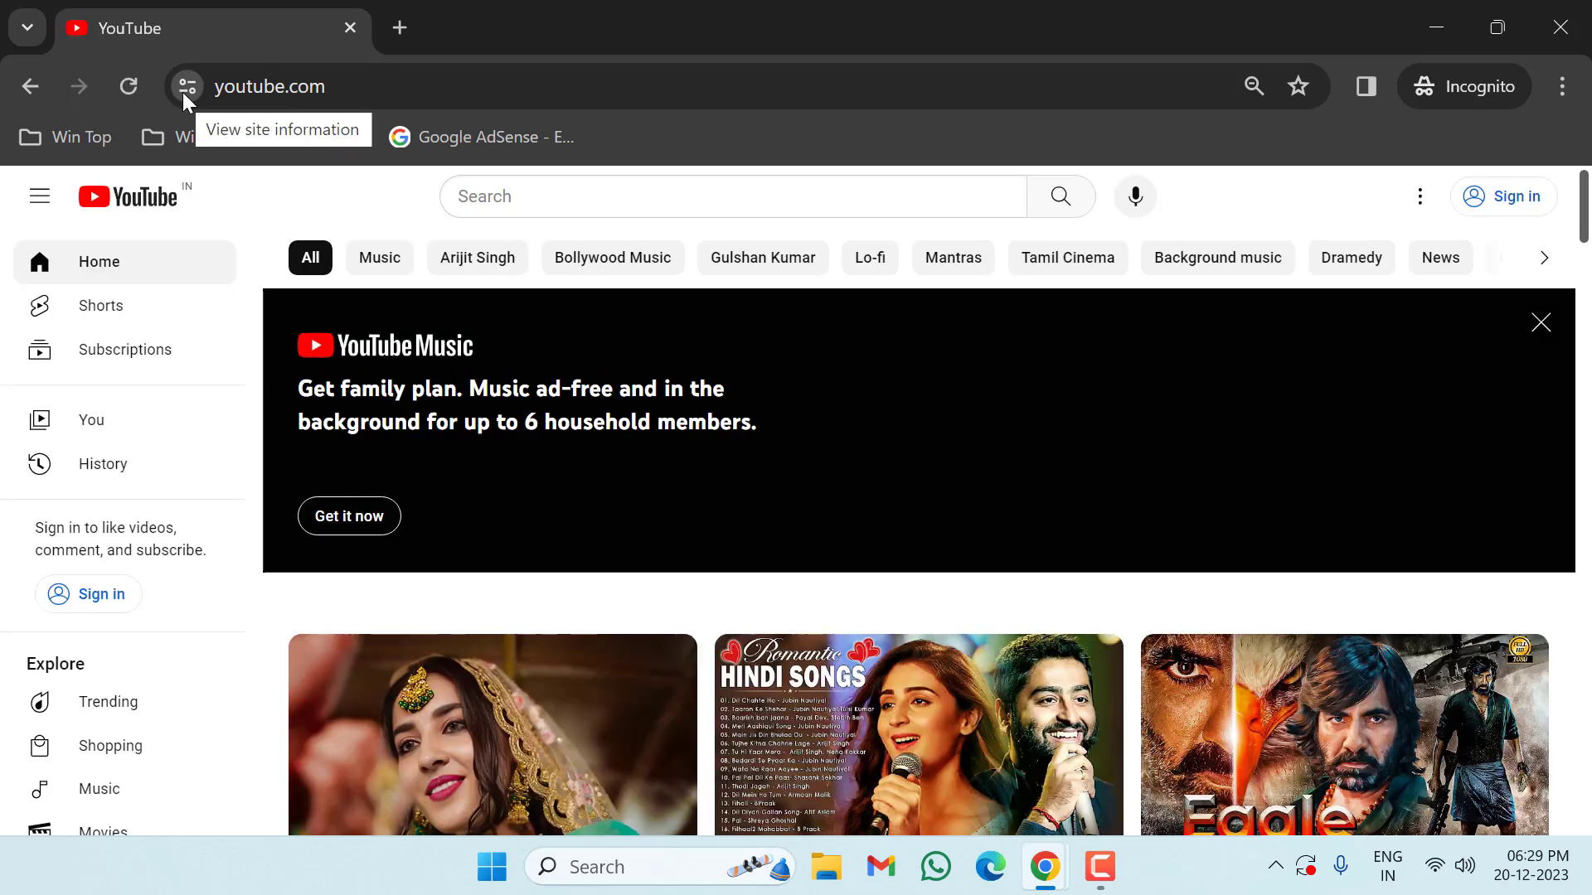
Step: Show youtube.com's site information and its Cookies and site data panel
click(186, 86)
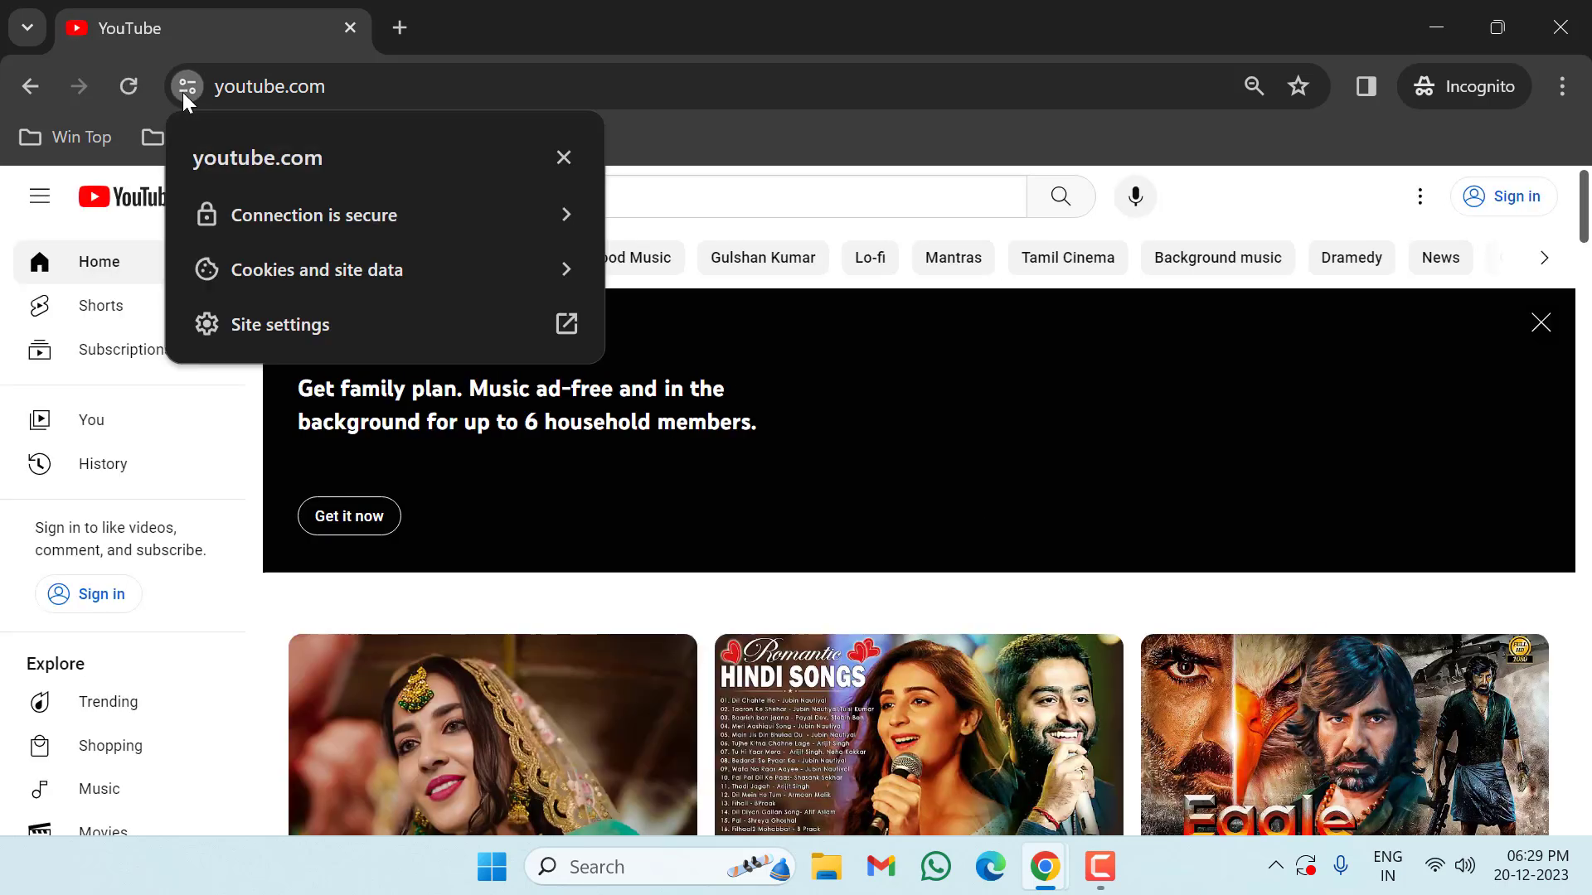
mouse_move(304, 271)
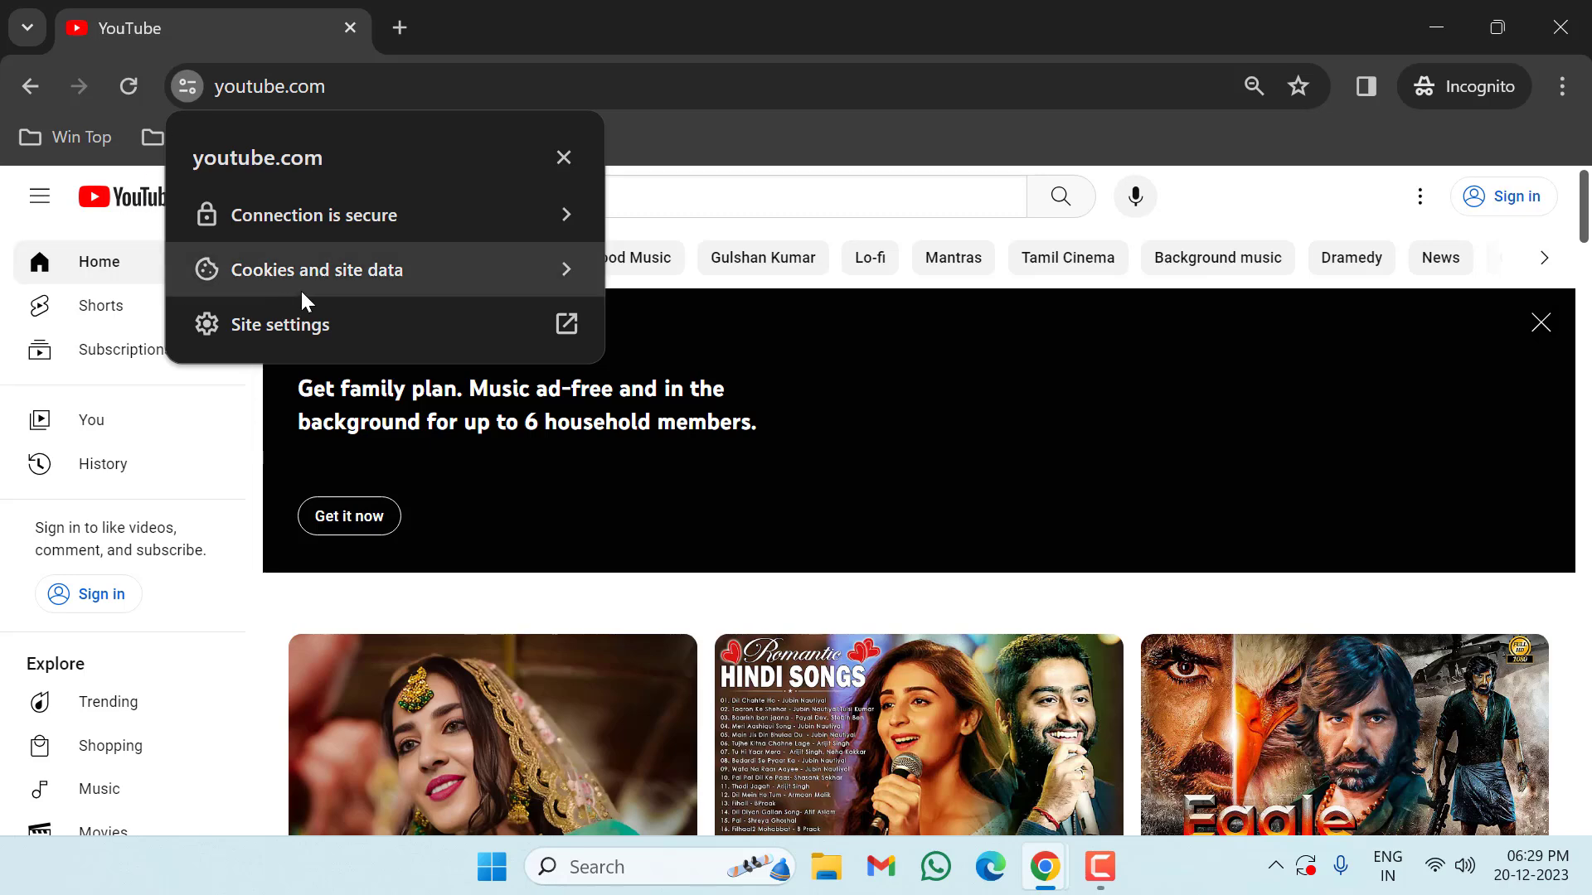
mouse_move(338, 280)
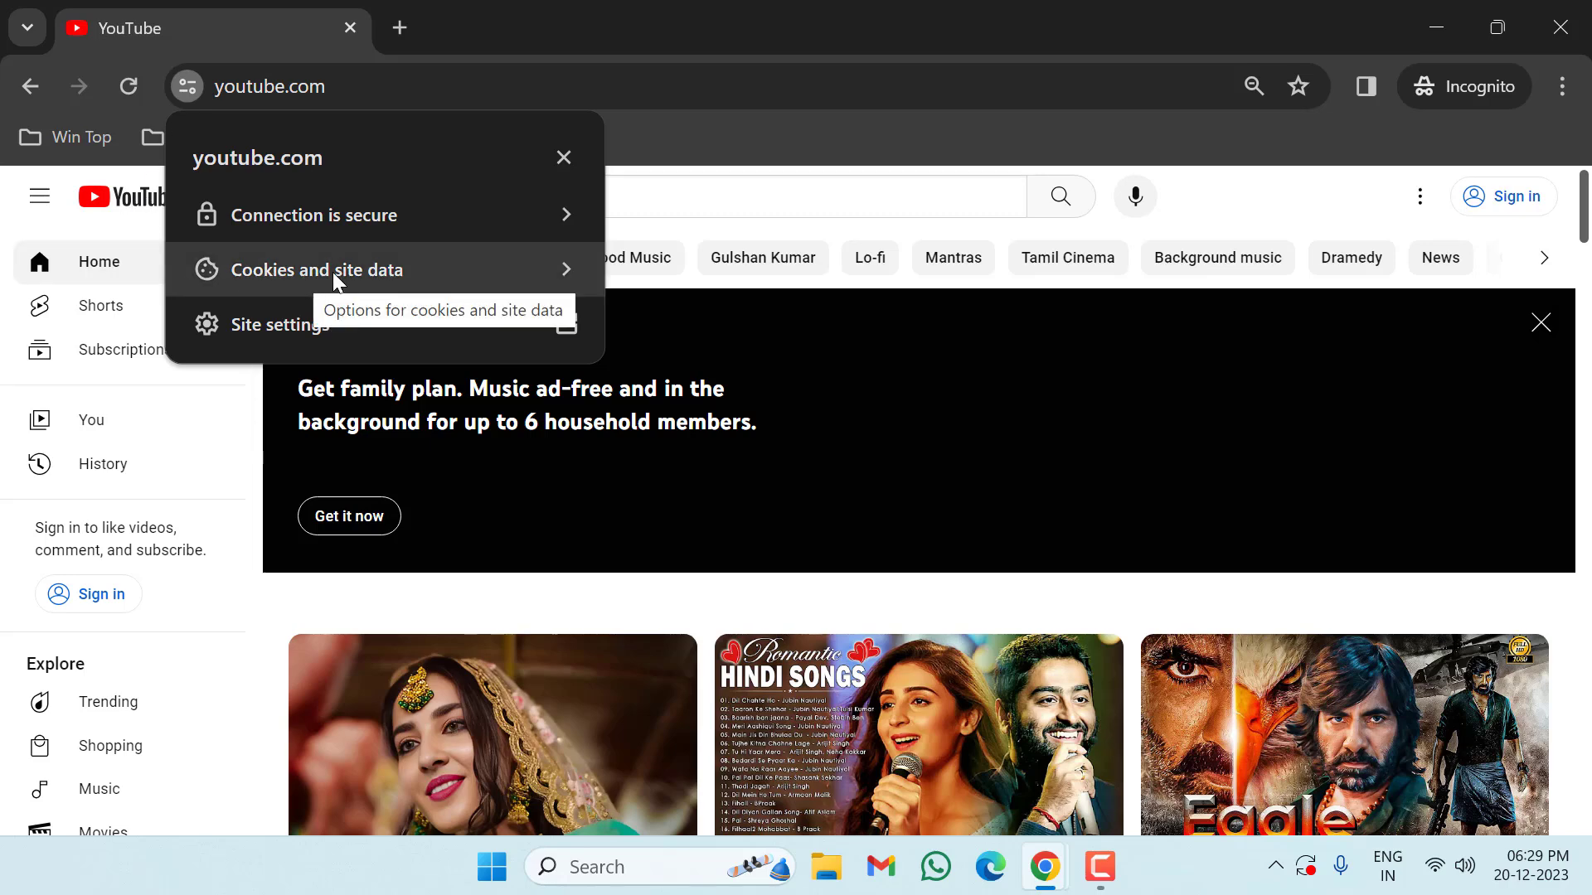
click(325, 270)
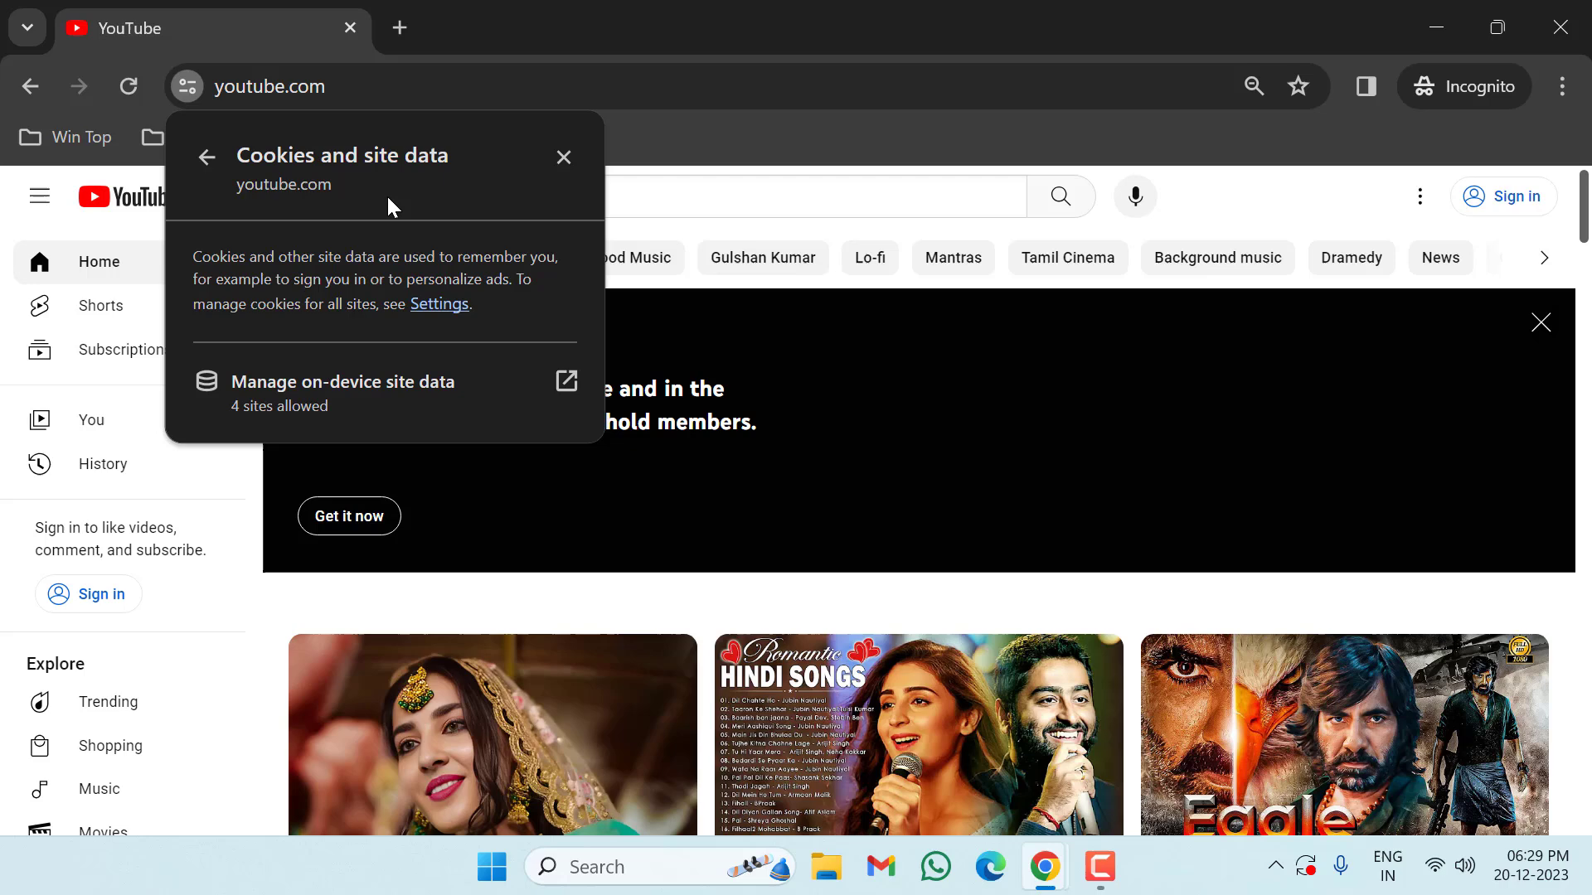
mouse_move(391, 404)
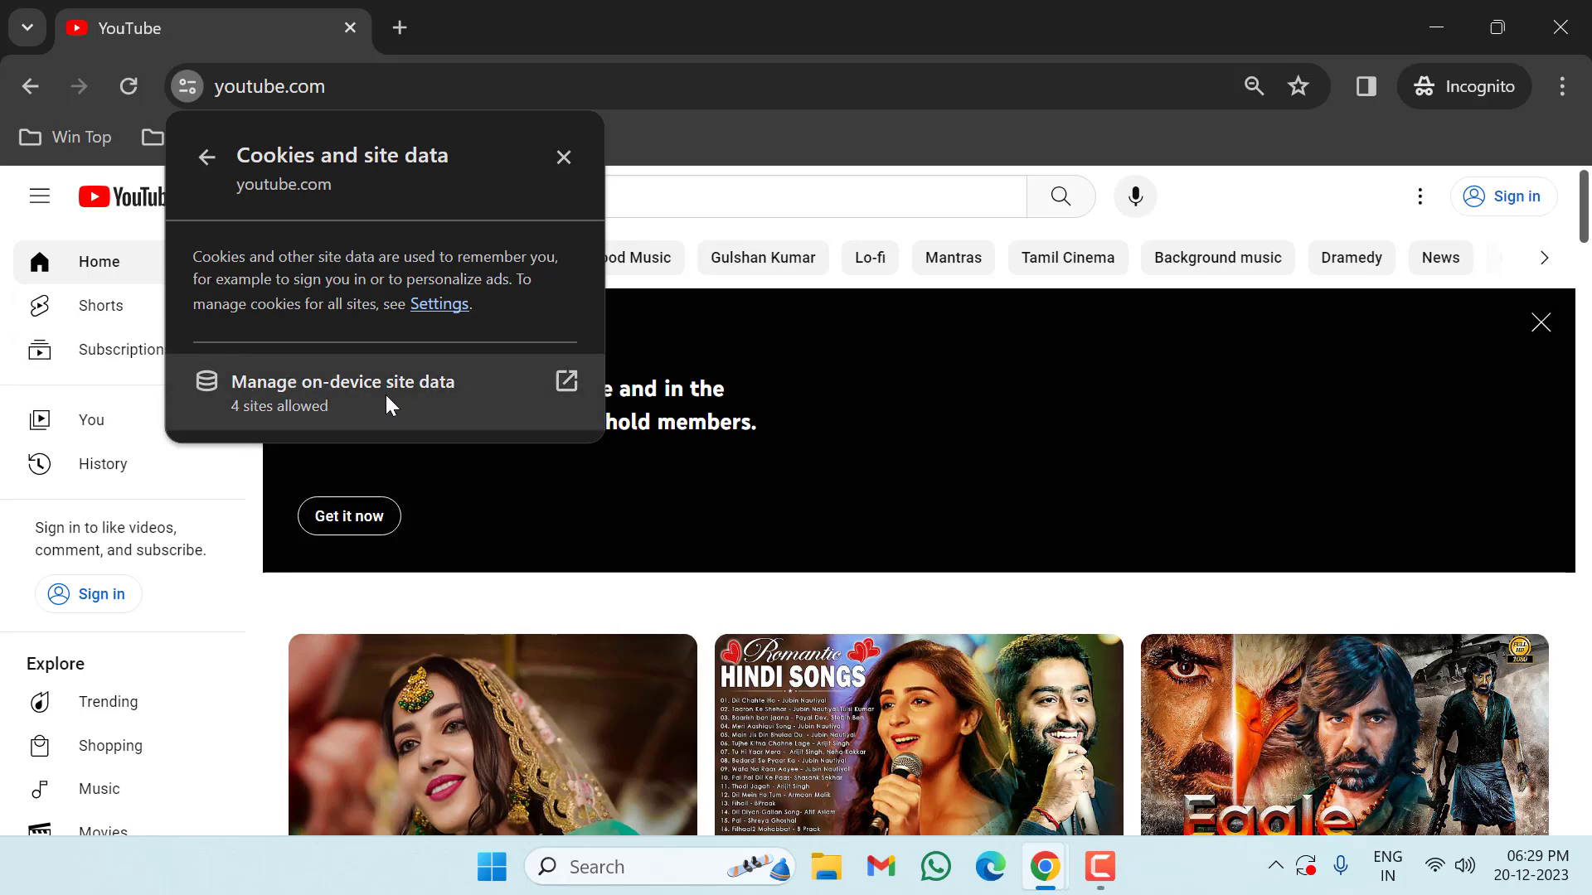
click(342, 393)
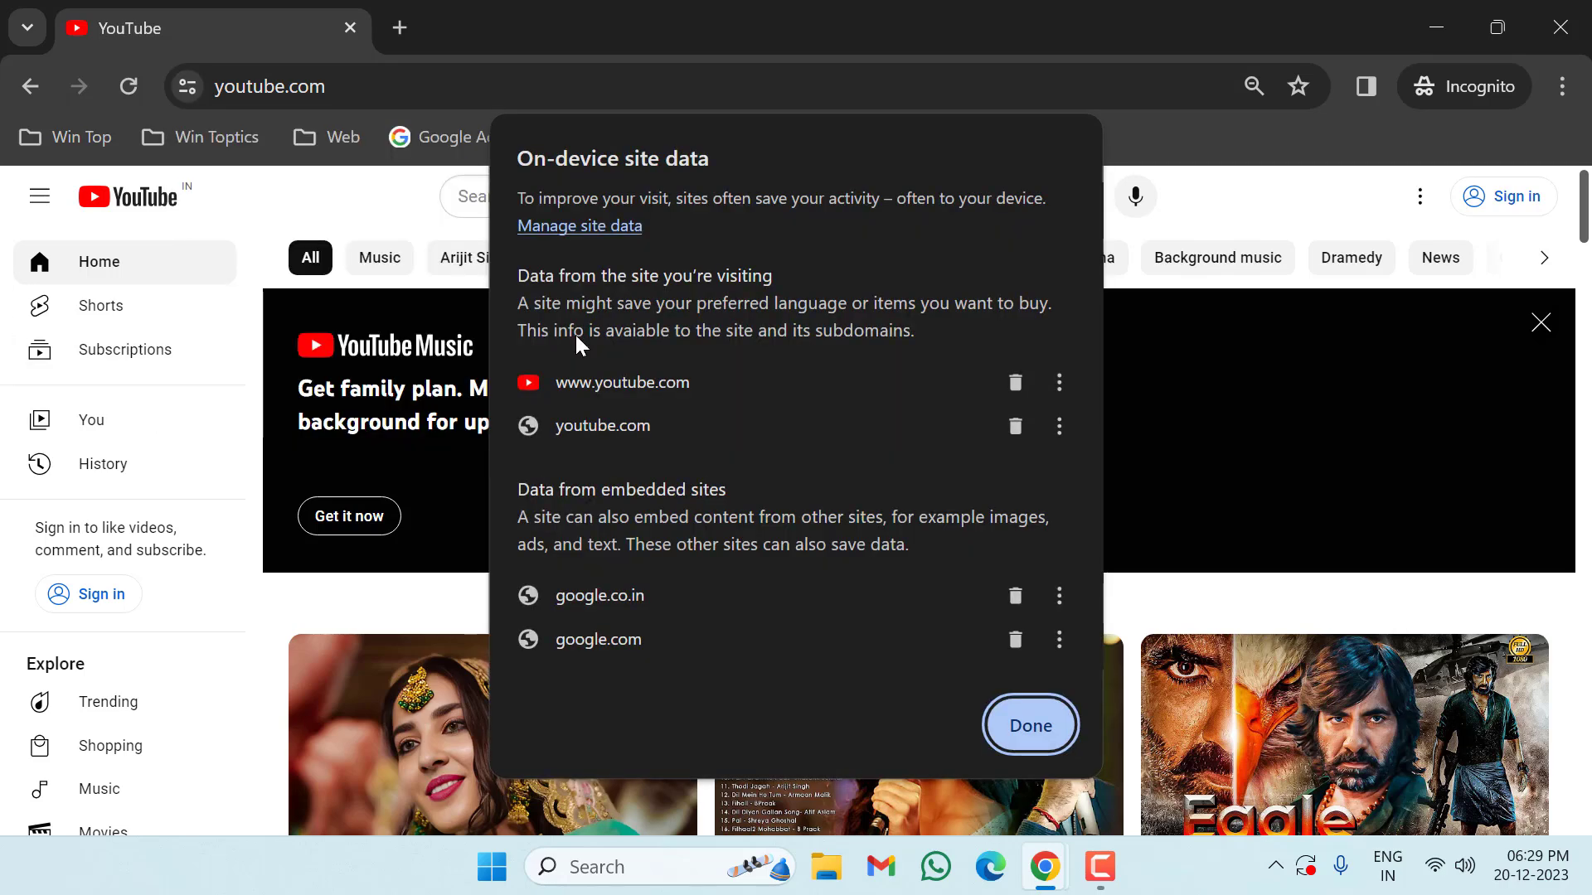
mouse_move(647, 617)
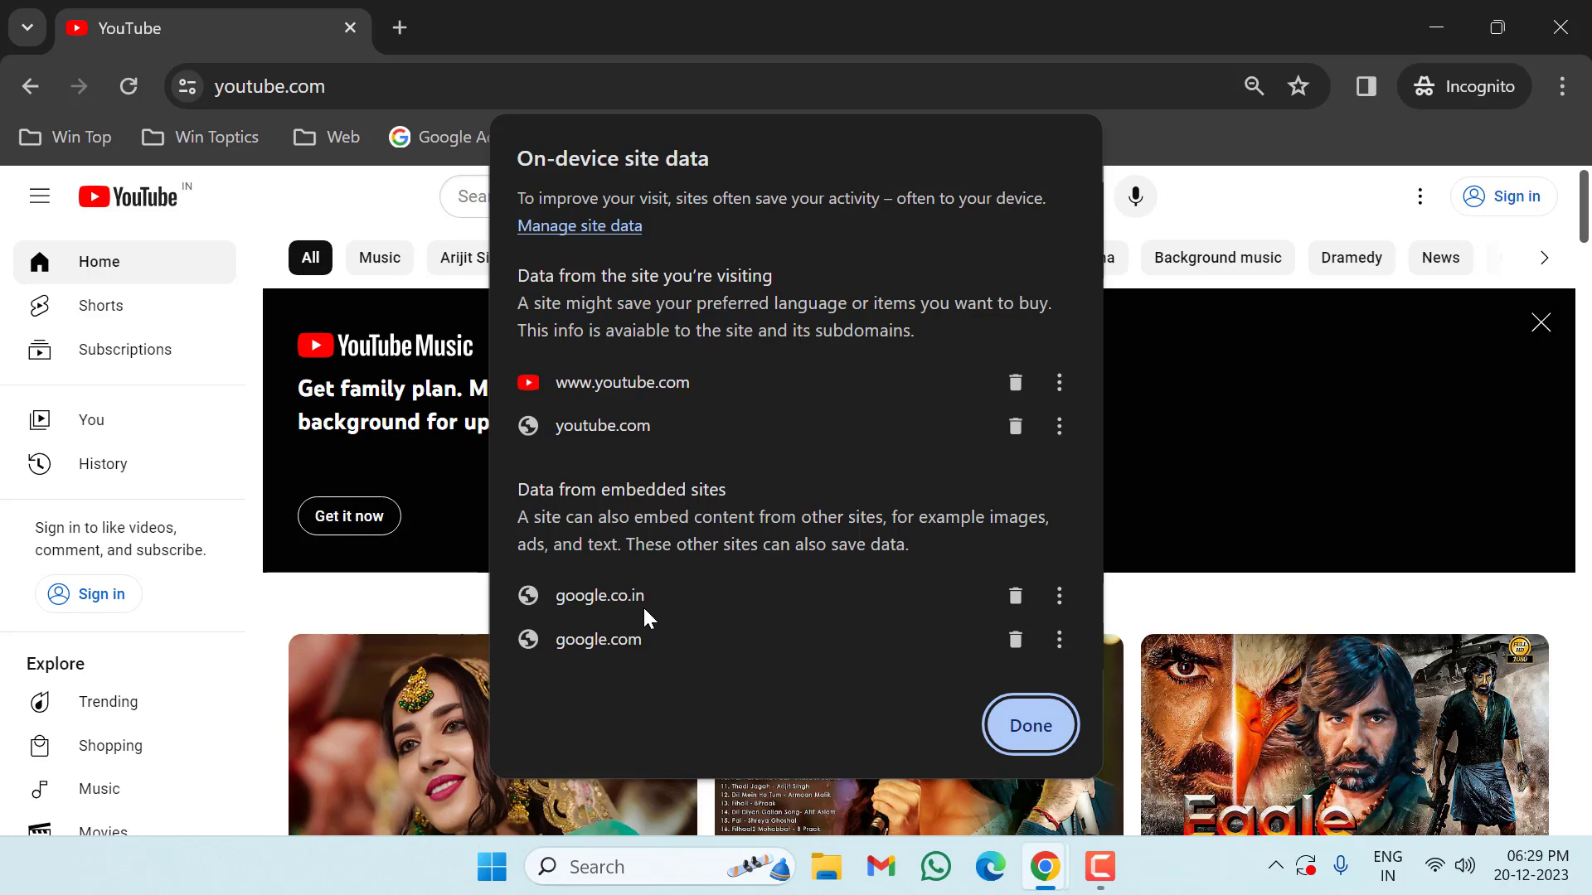
mouse_move(1015, 596)
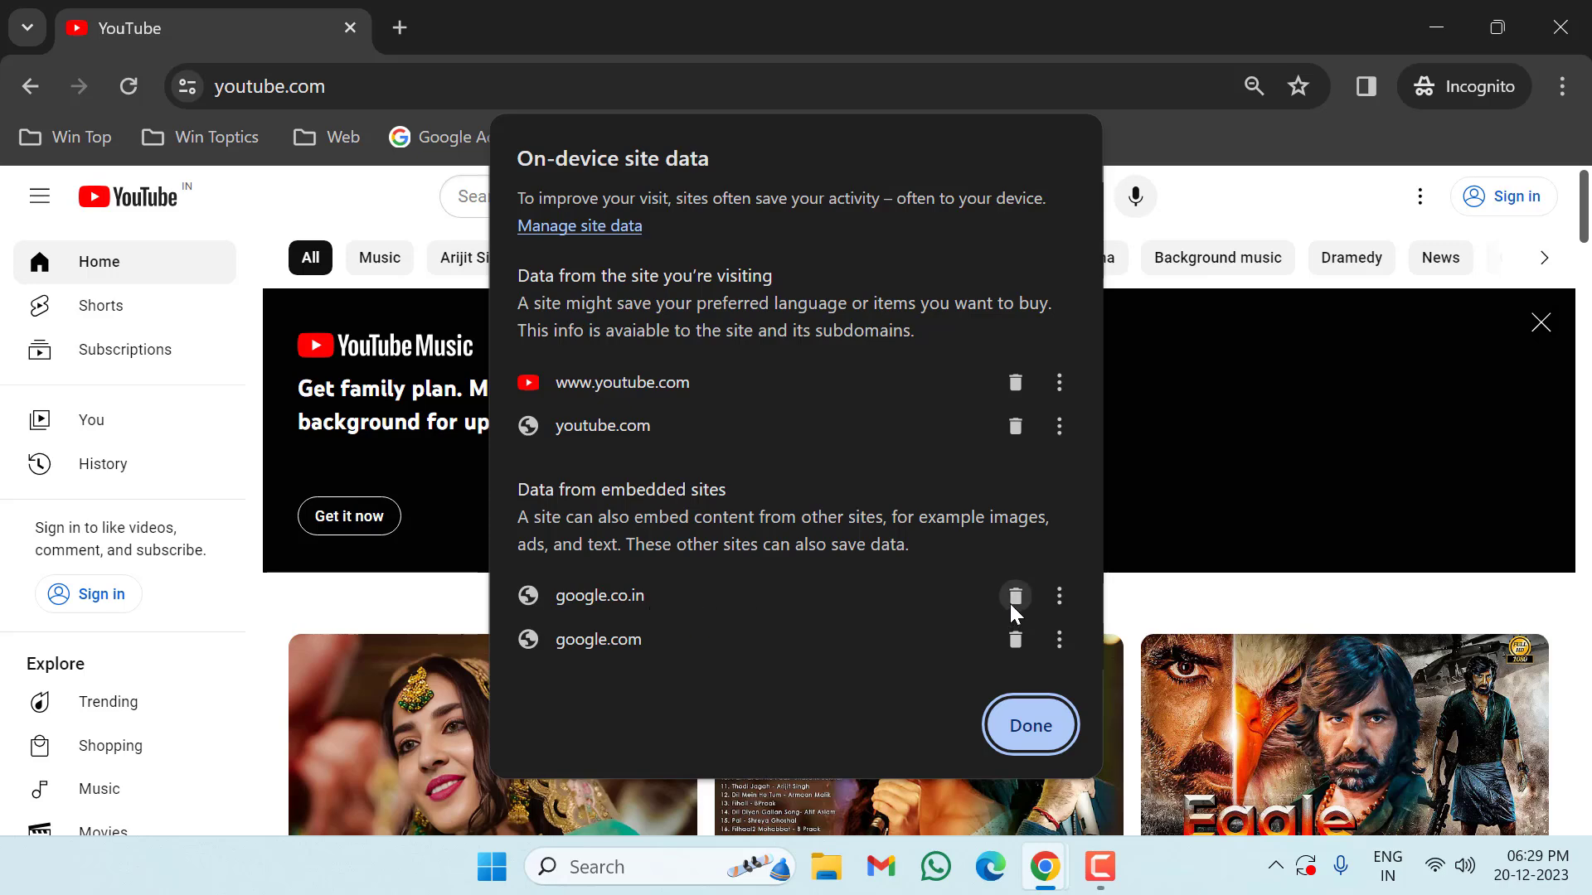
click(1014, 596)
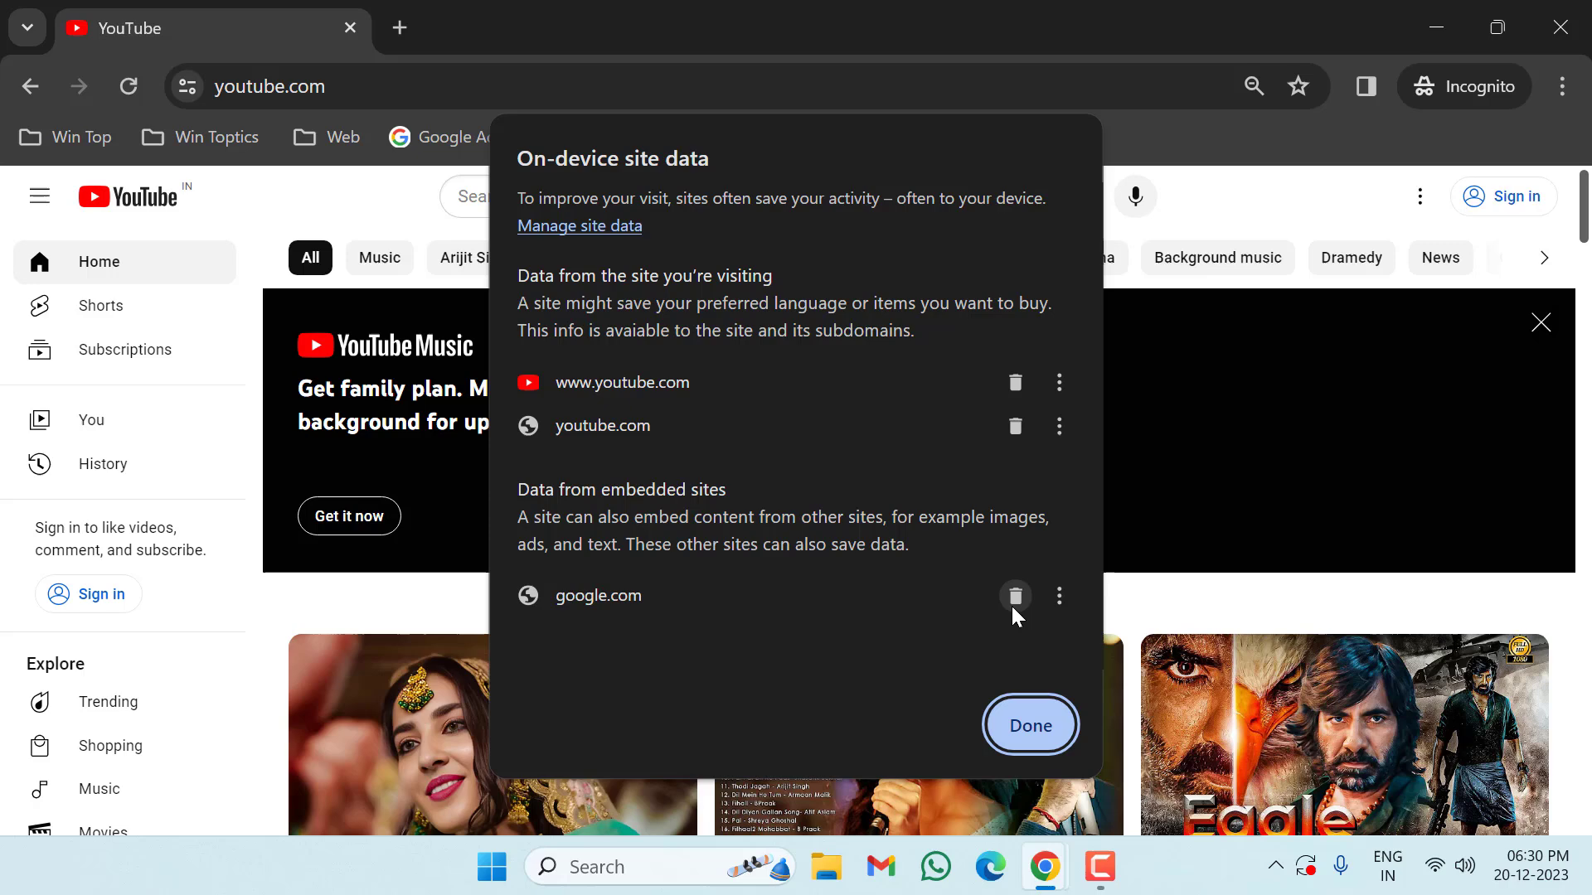
click(1014, 597)
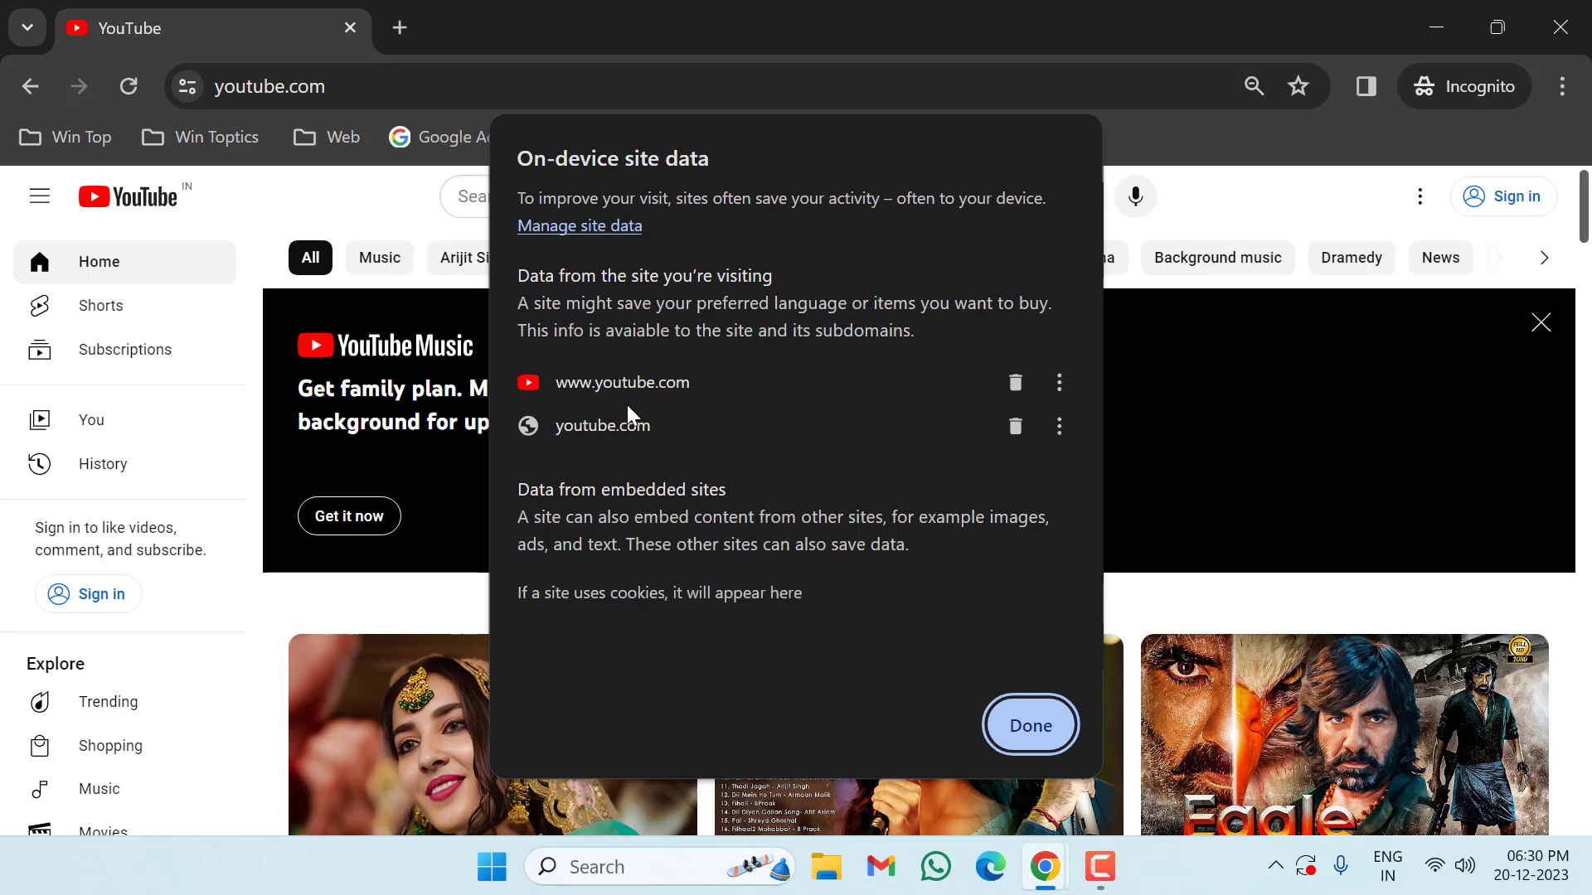
click(1015, 383)
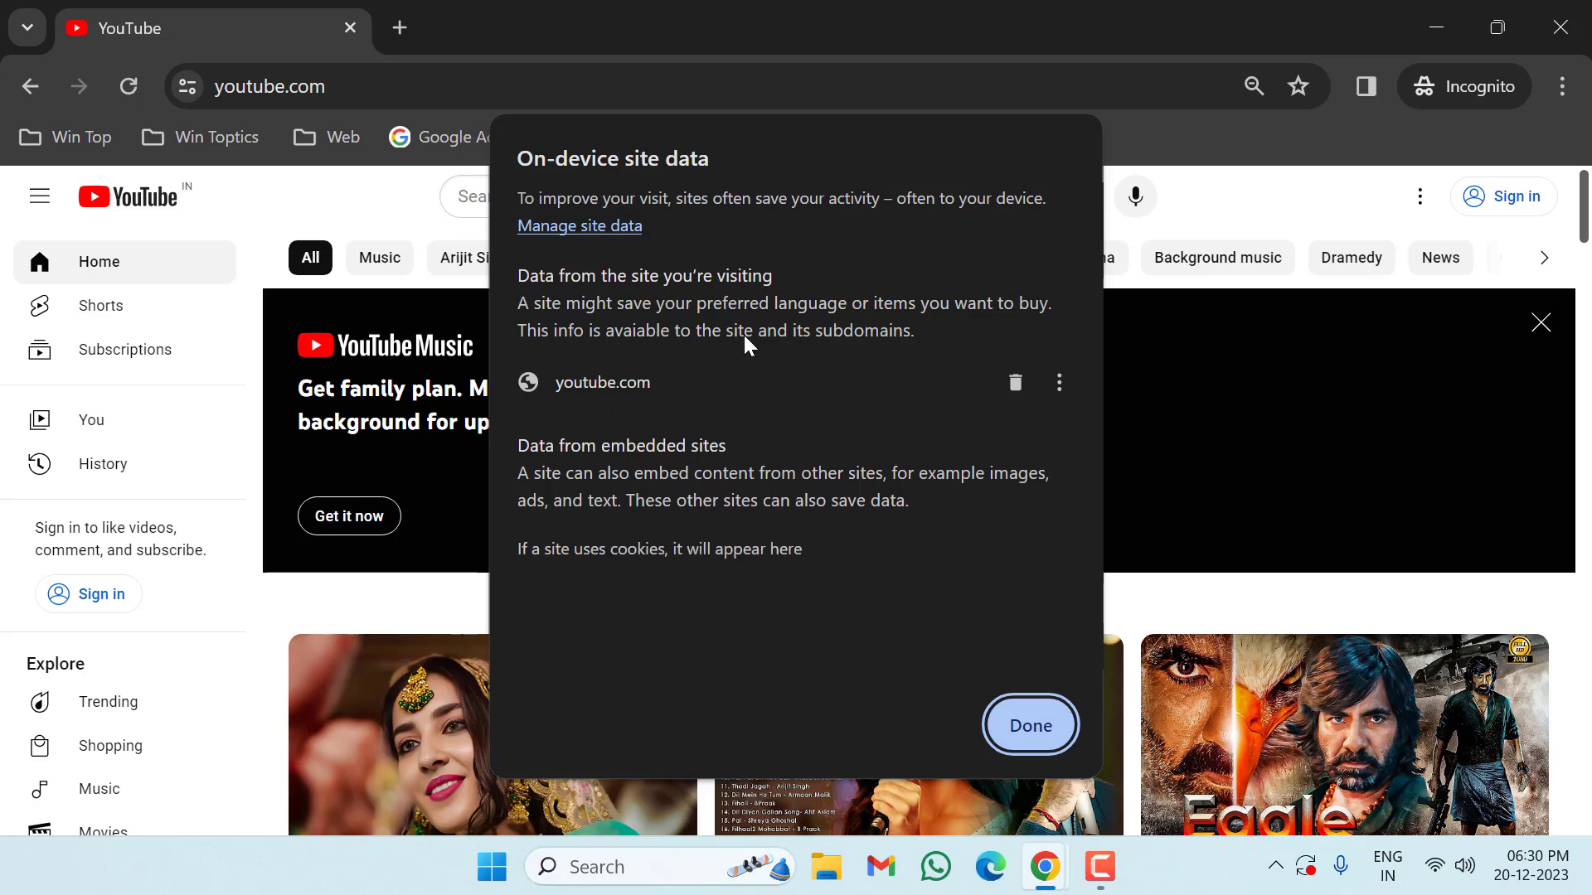
mouse_move(1014, 383)
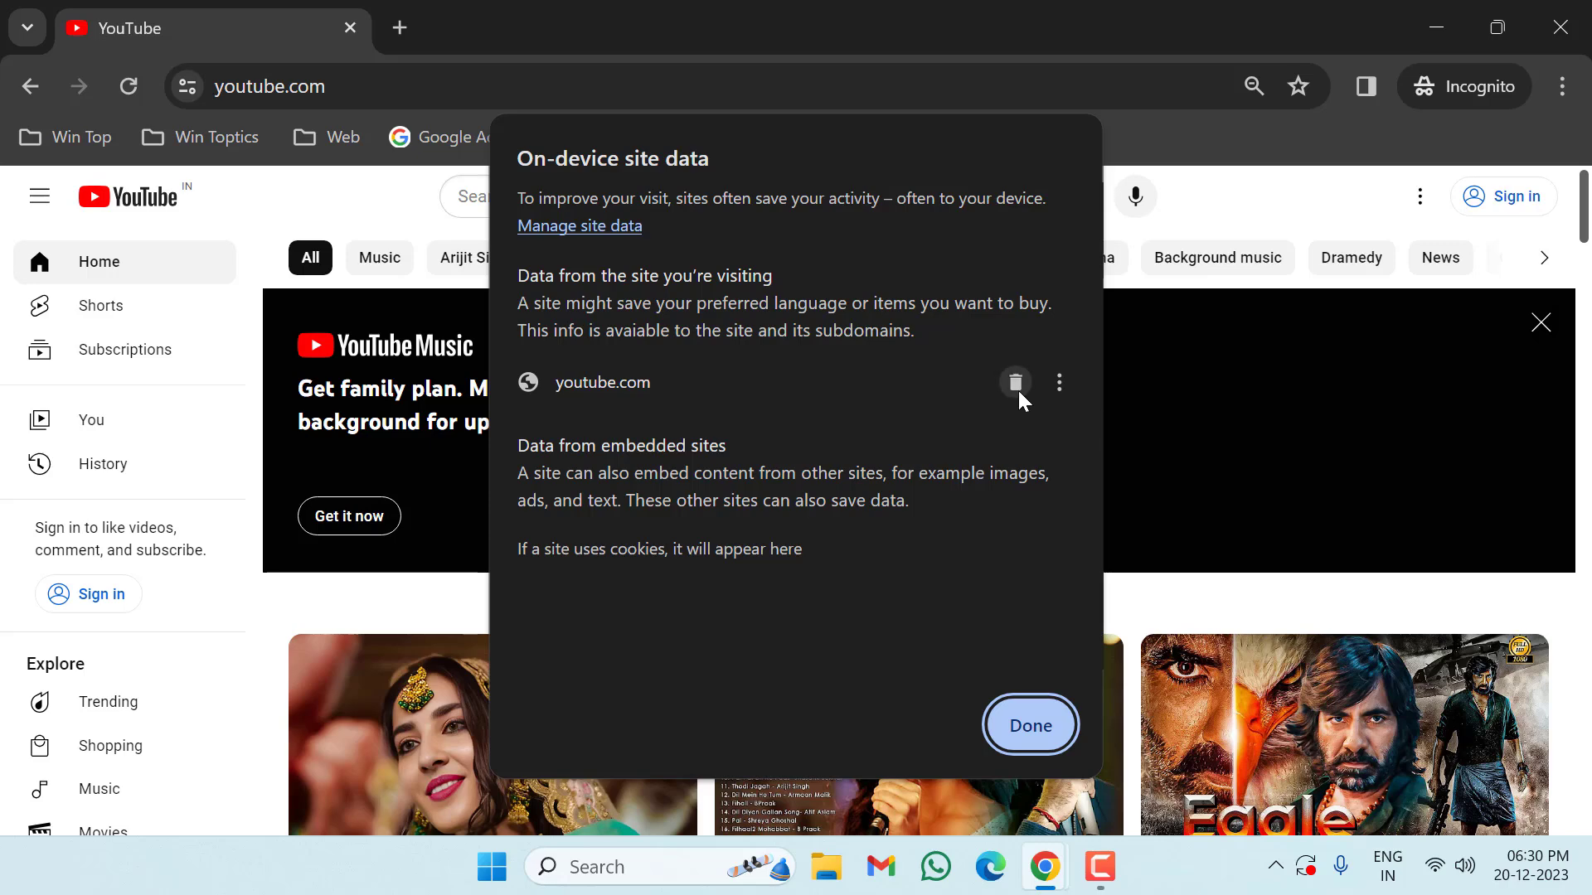
click(1014, 383)
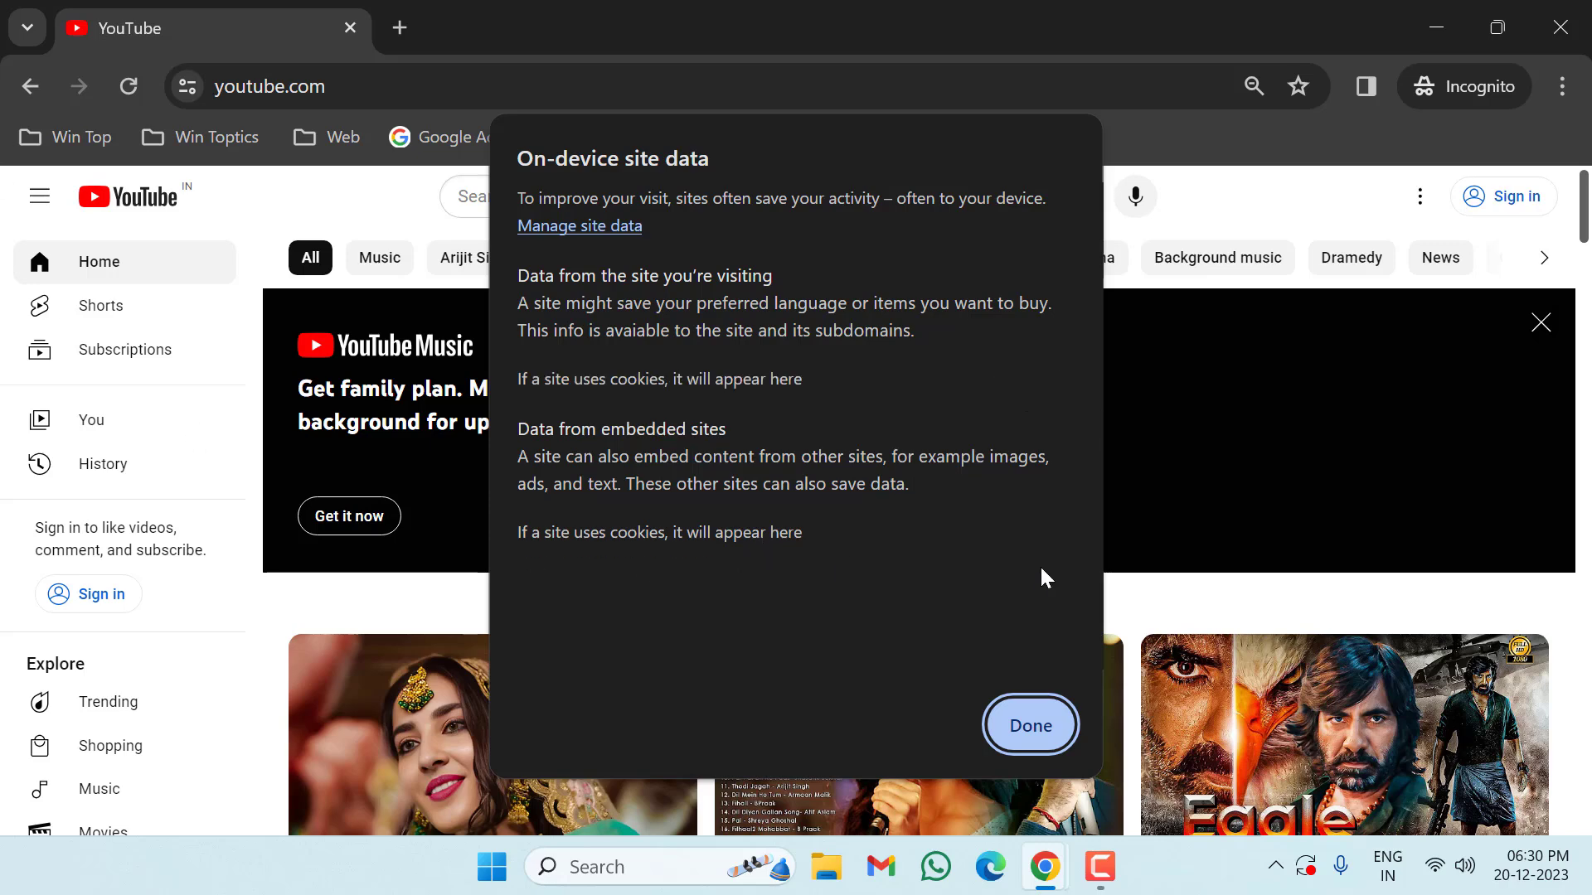
mouse_move(1132, 863)
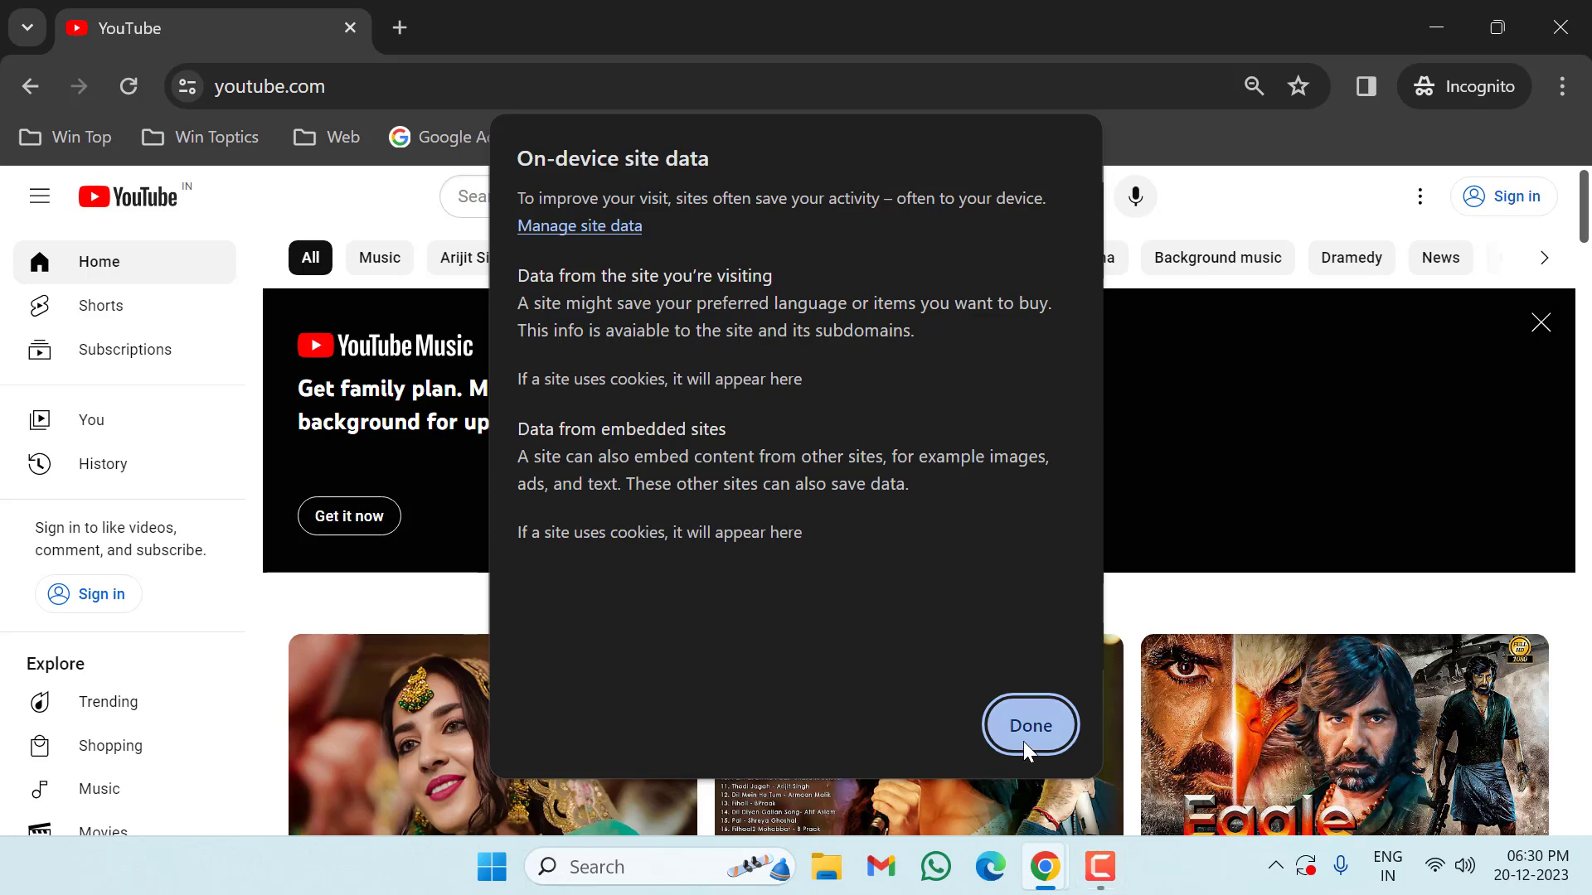
Step: Close the site data list with Done and close the Chrome window
click(1028, 724)
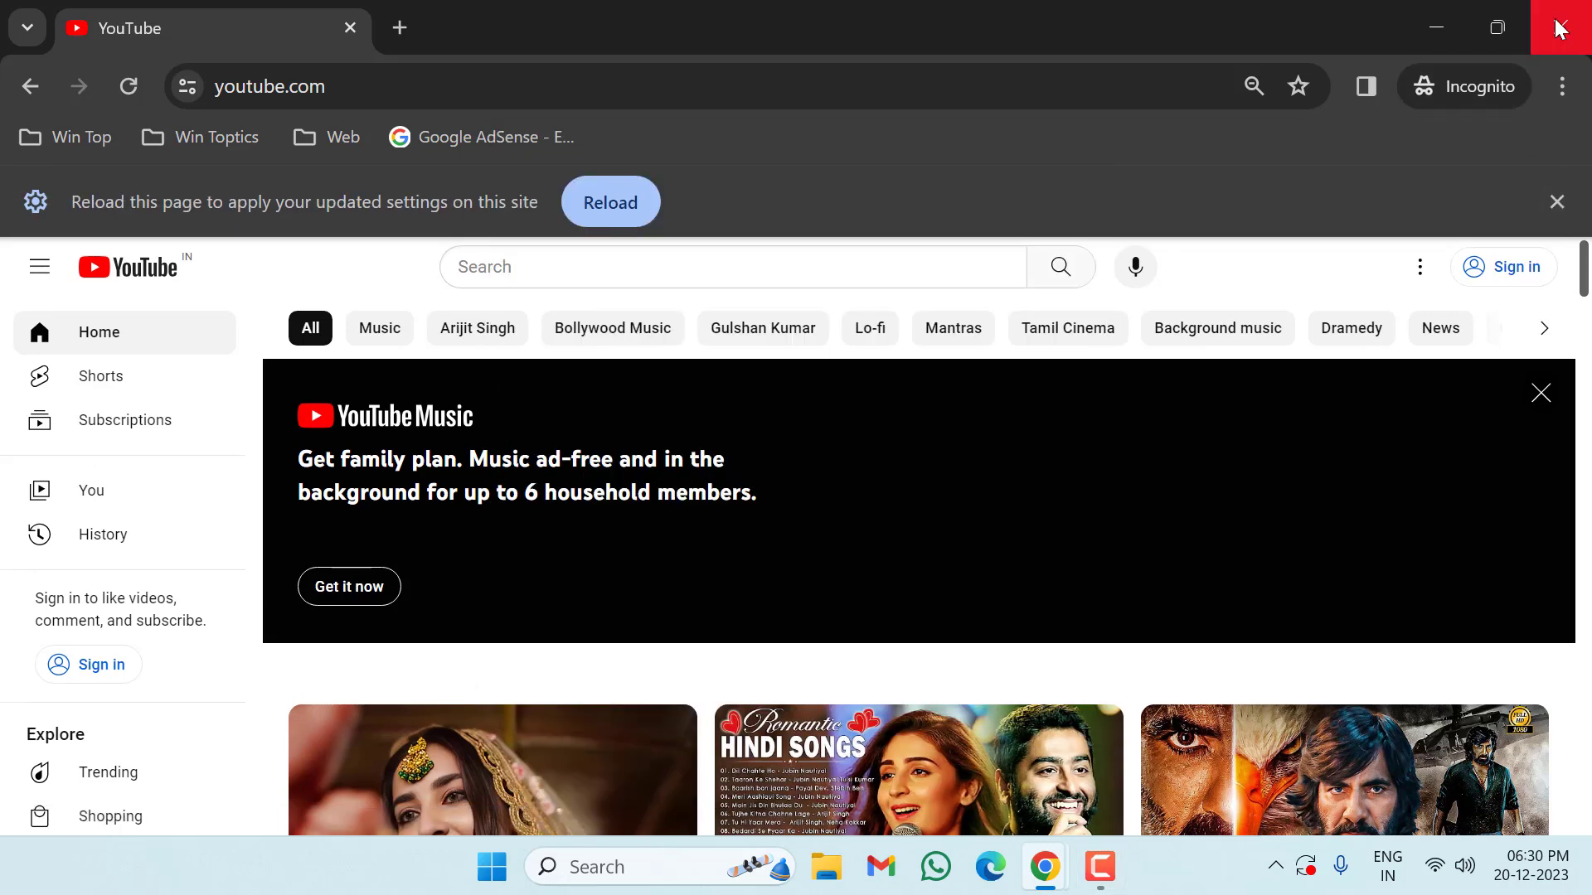
click(1566, 27)
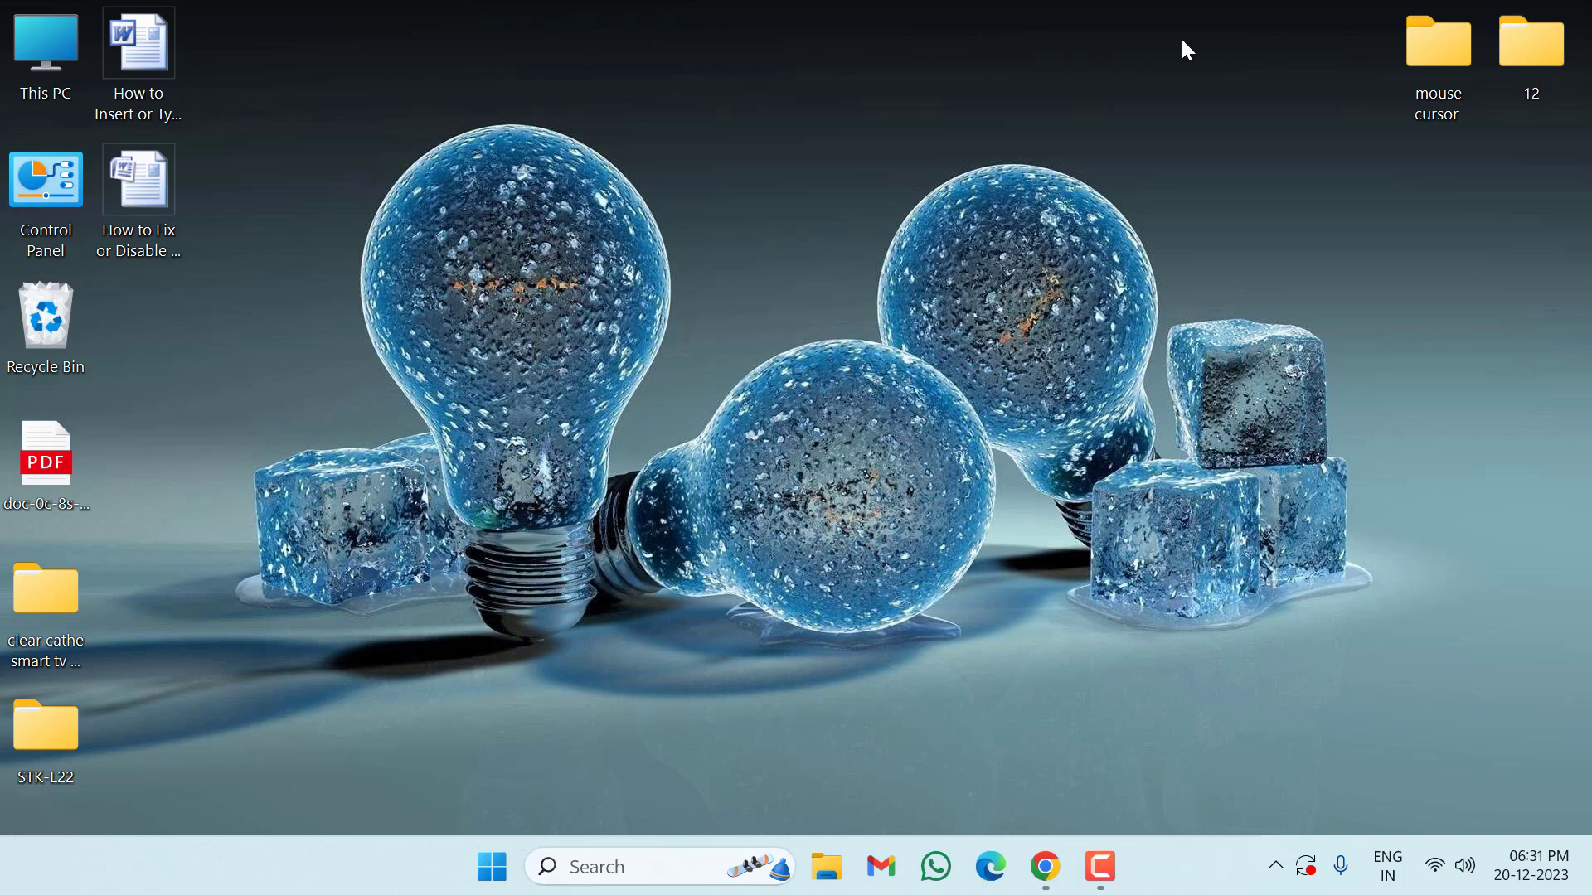